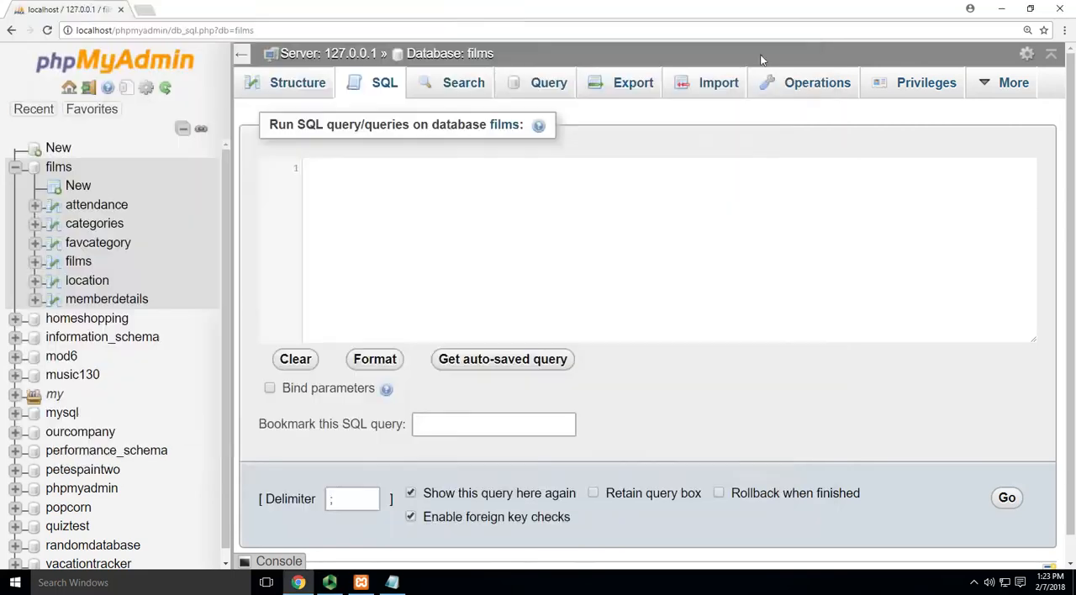
mouse_move(568, 252)
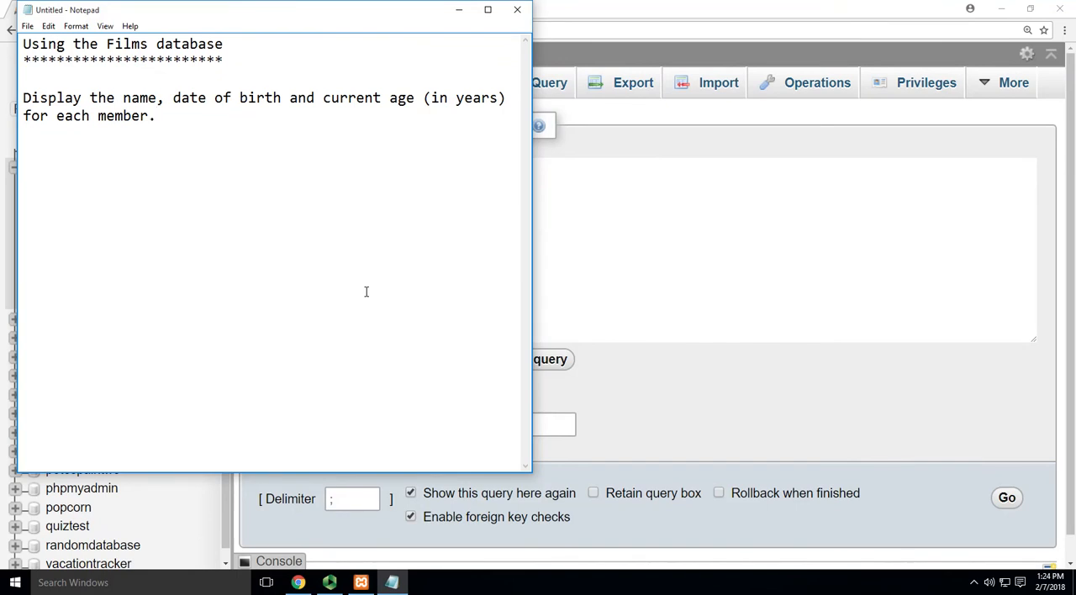
mouse_move(908, 343)
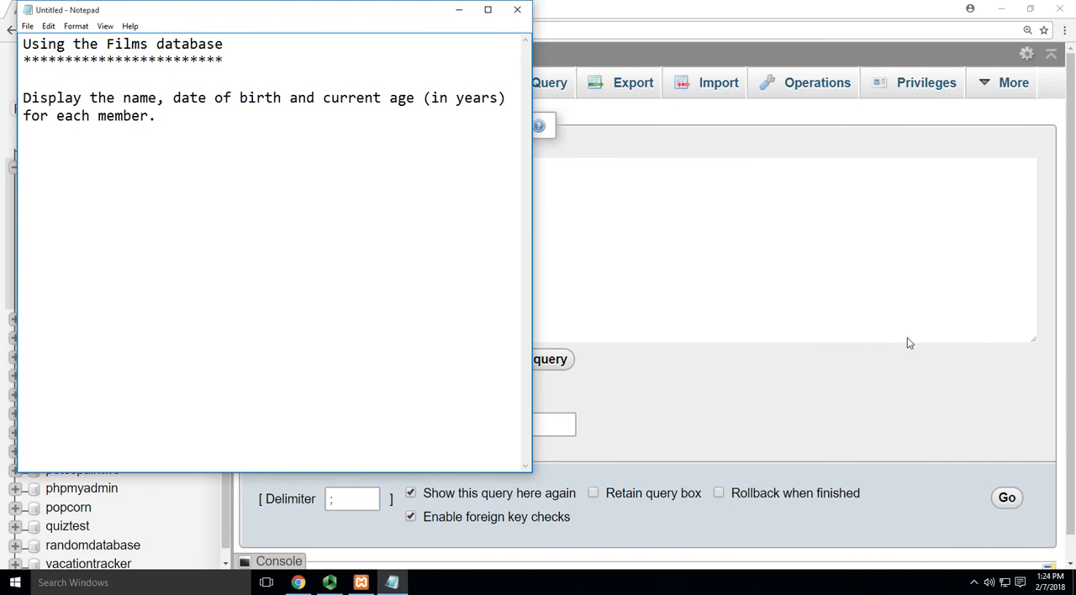
- Start the query with SELECT and review the films tables in Designer and Structure
text(s)
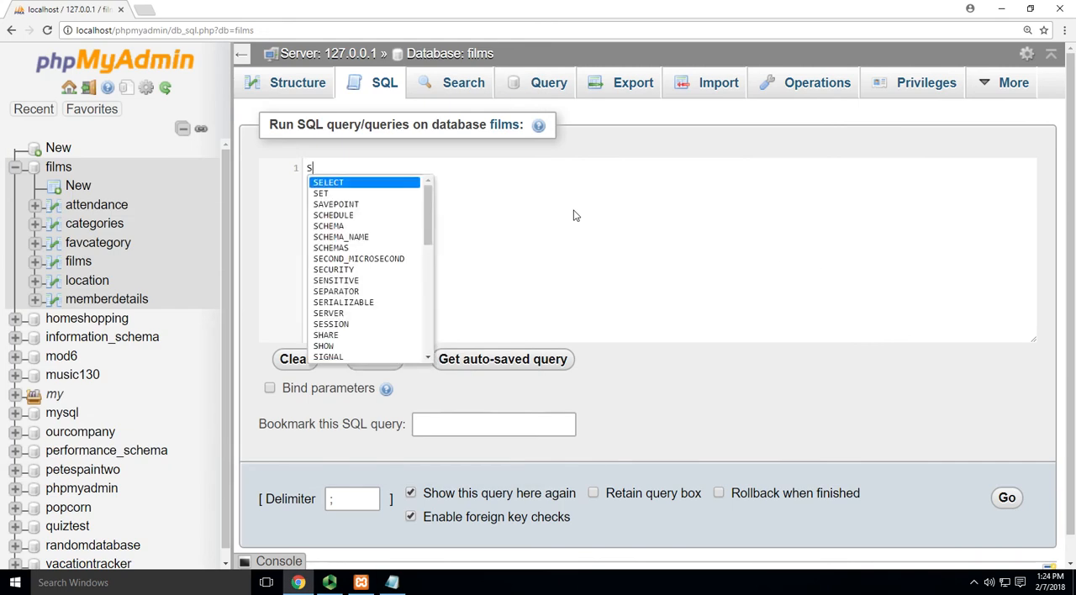
click(328, 182)
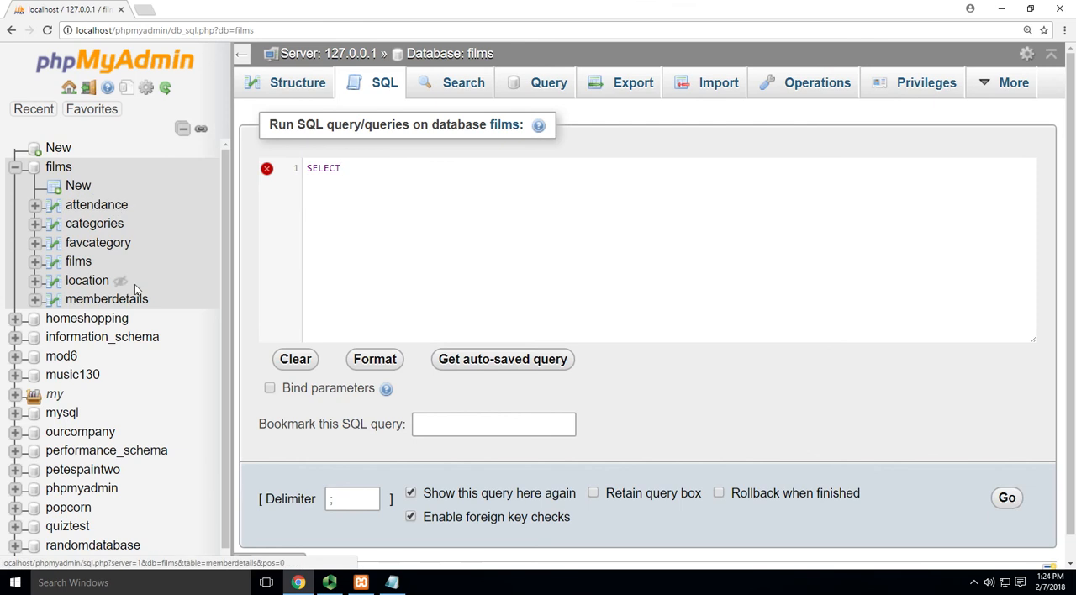
click(1013, 82)
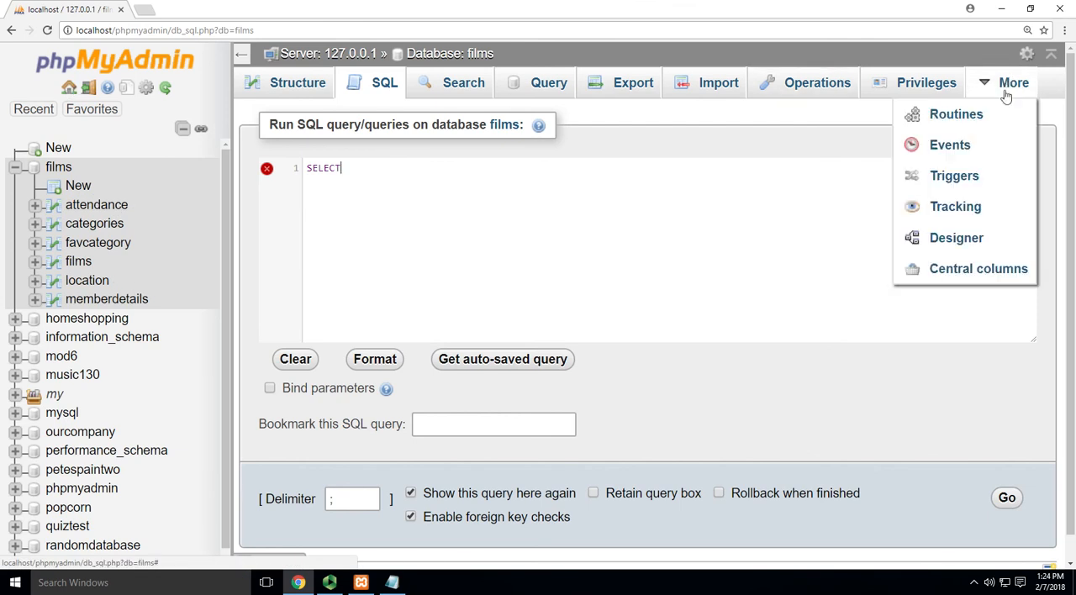
click(956, 237)
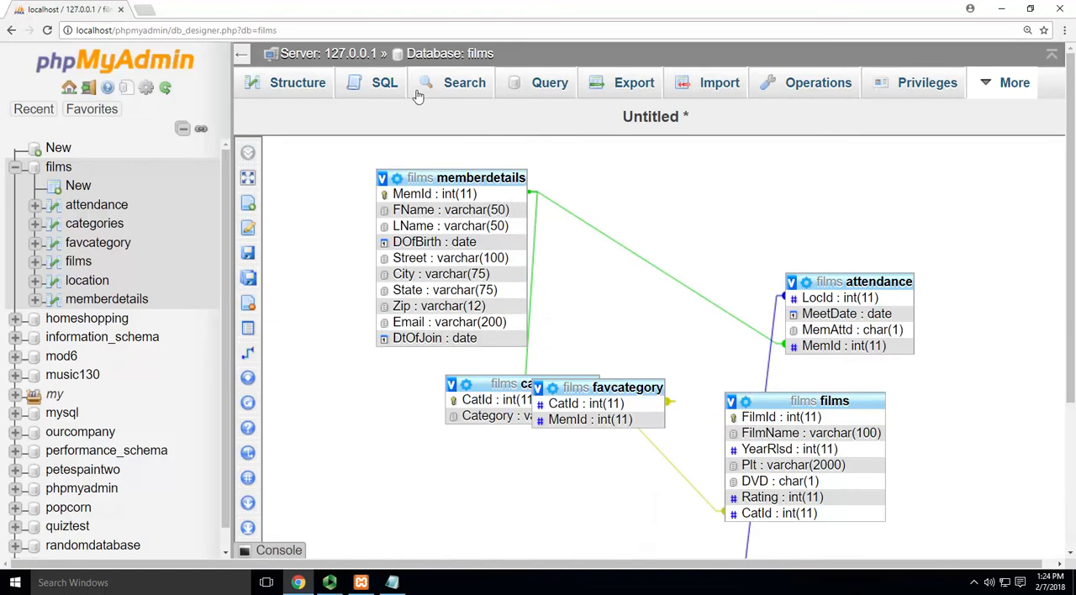
click(297, 82)
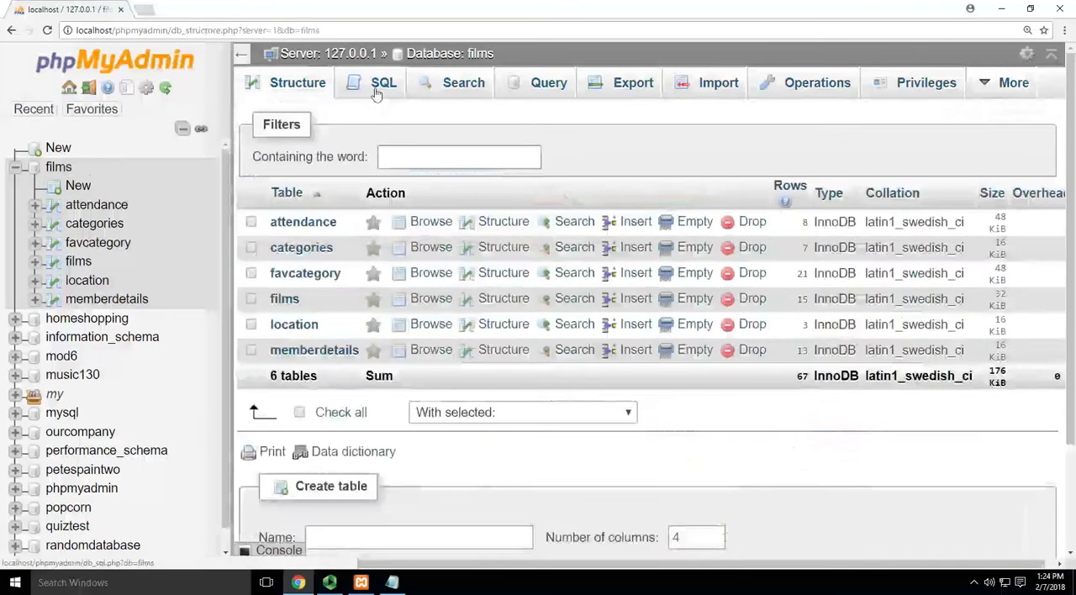
click(384, 82)
text(SELECT)
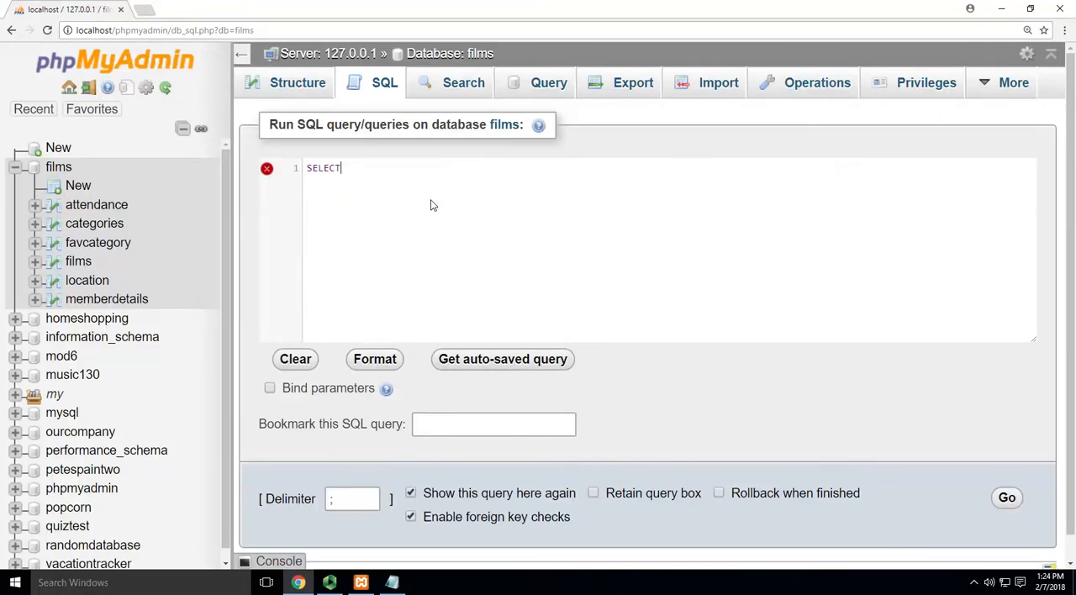
- Add CONCAT(memberdetails.FName, ' ', memberdetails.LName) AS 'Name' as the first selected column
text(f)
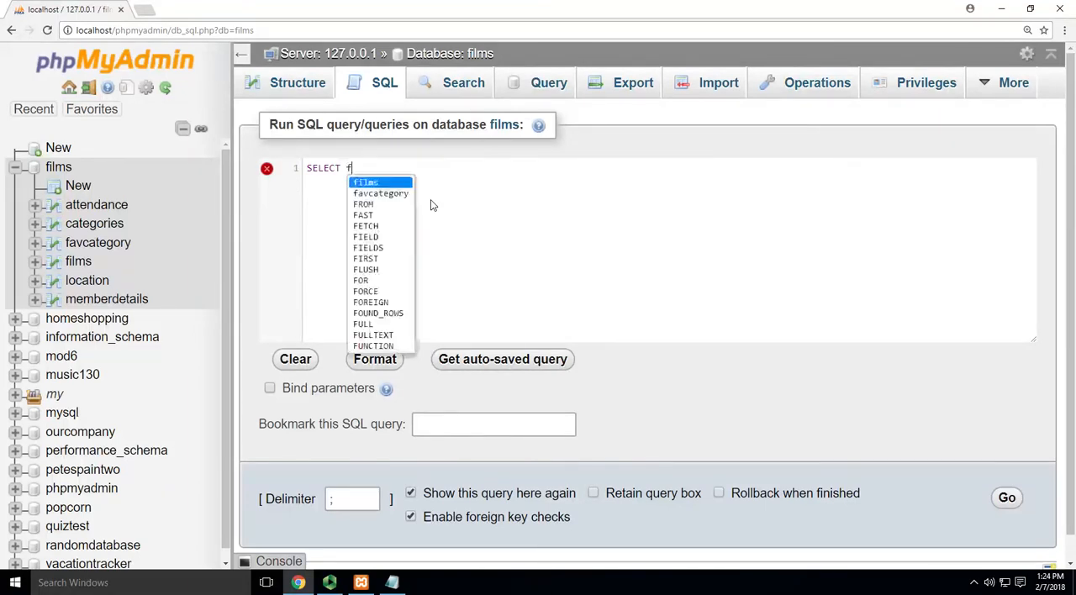
text(memberdetails.)
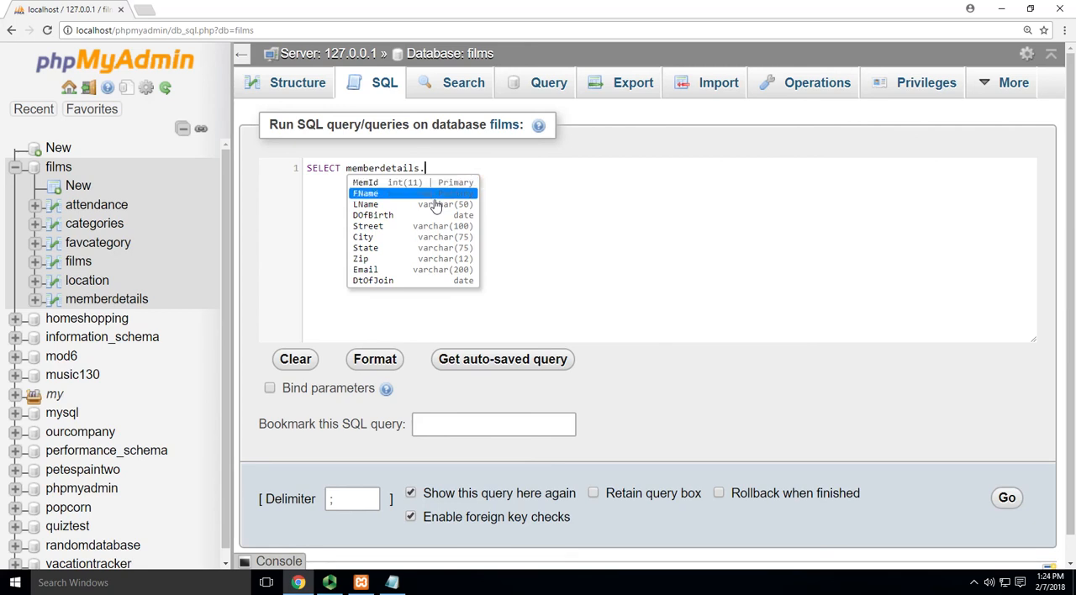
click(365, 193)
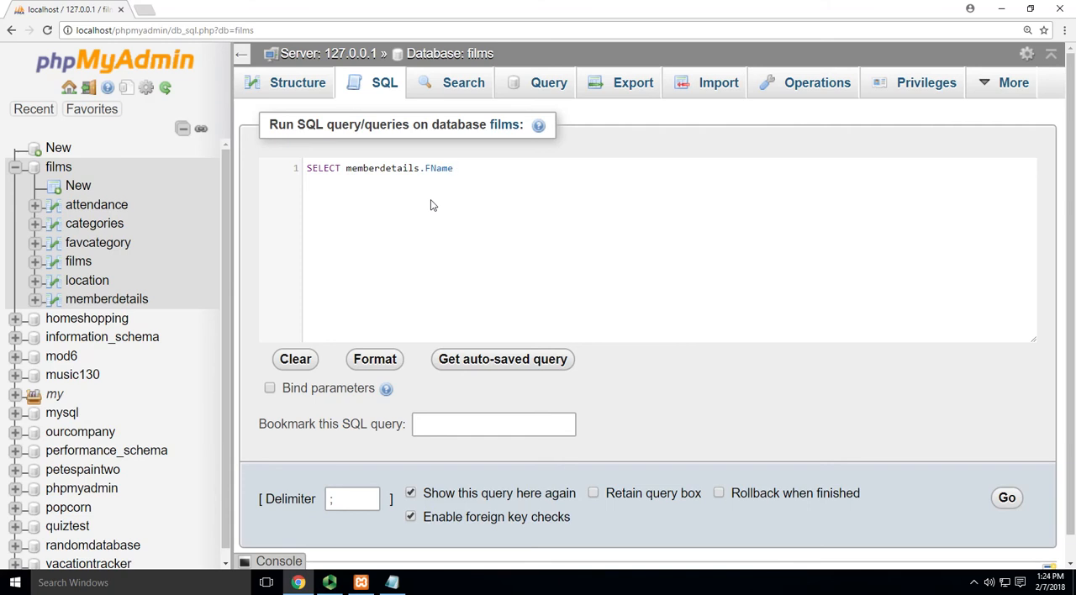
text(, memberdetails)
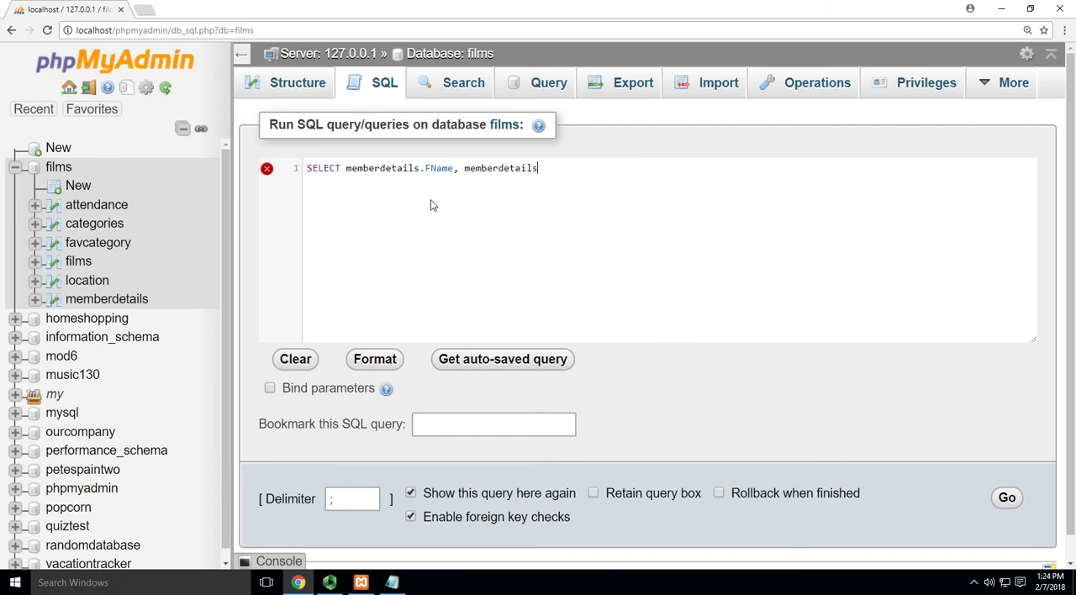
text(.LName)
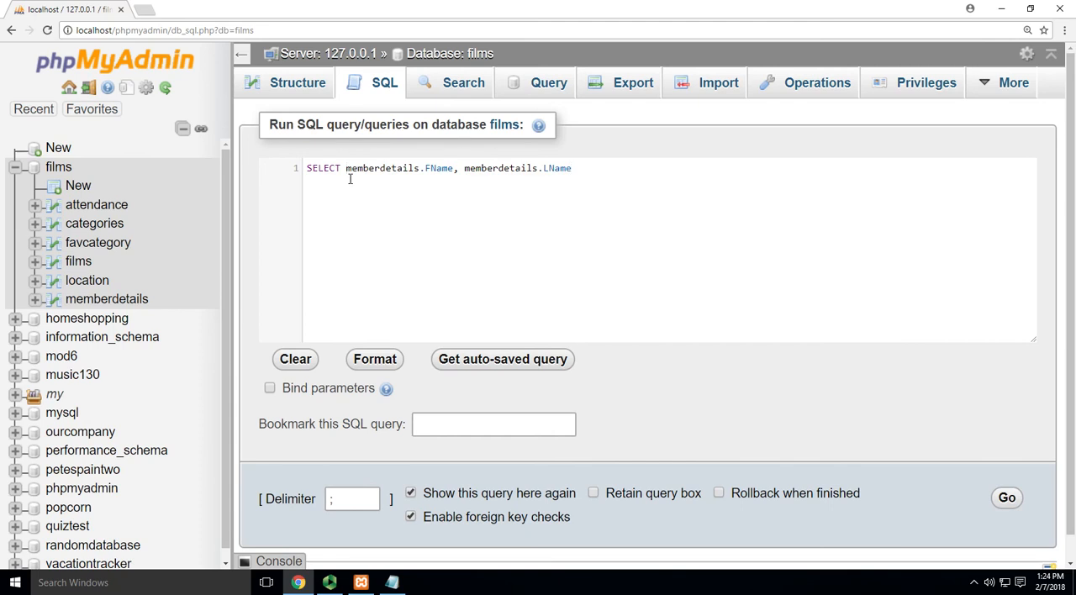
text(CONCAT()
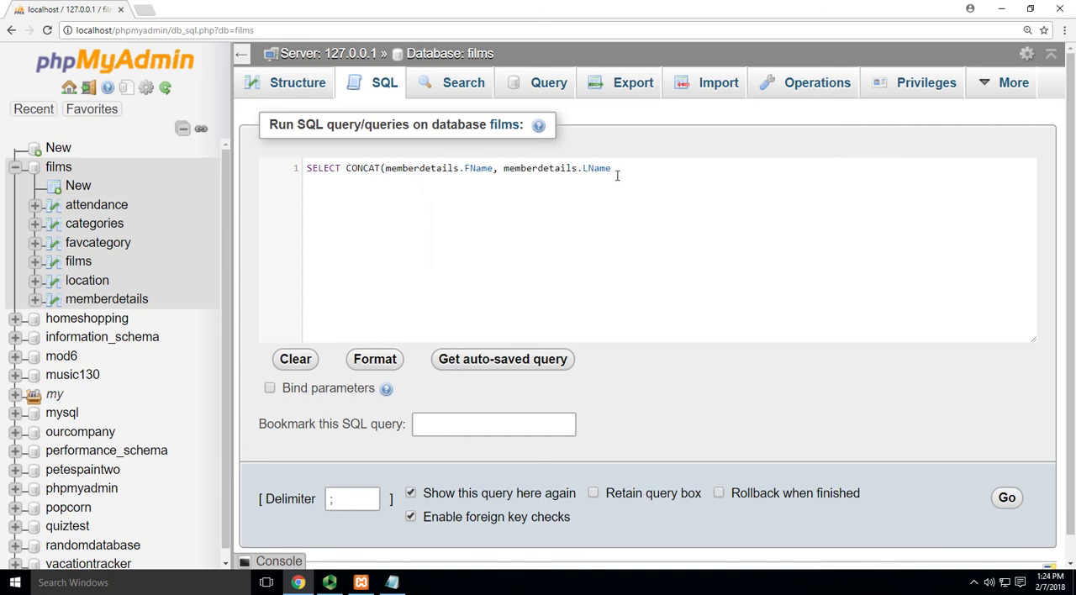
text())
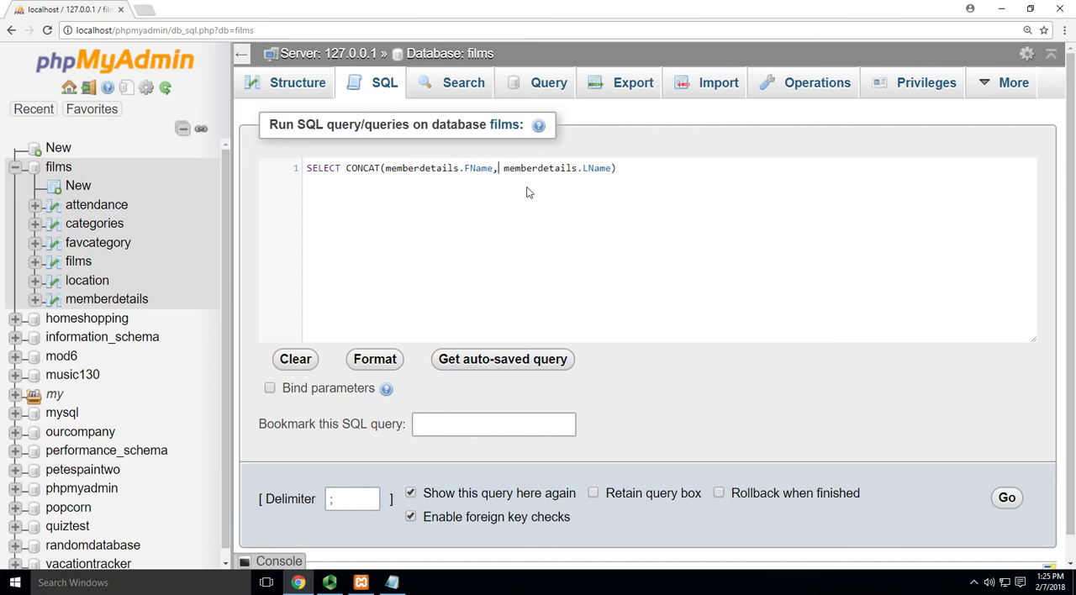
text(' ',)
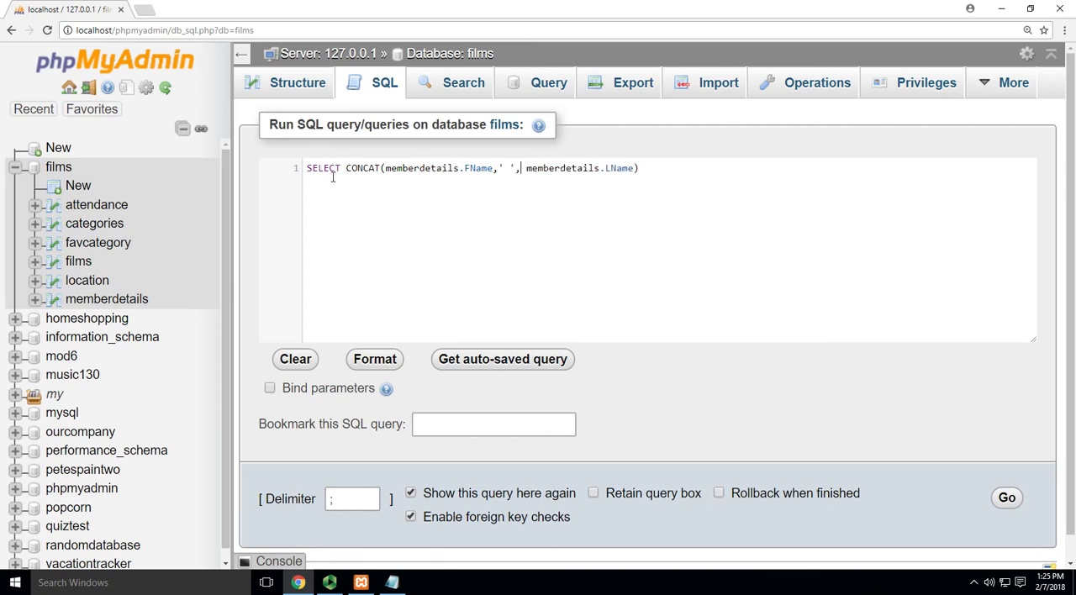
text(AS)
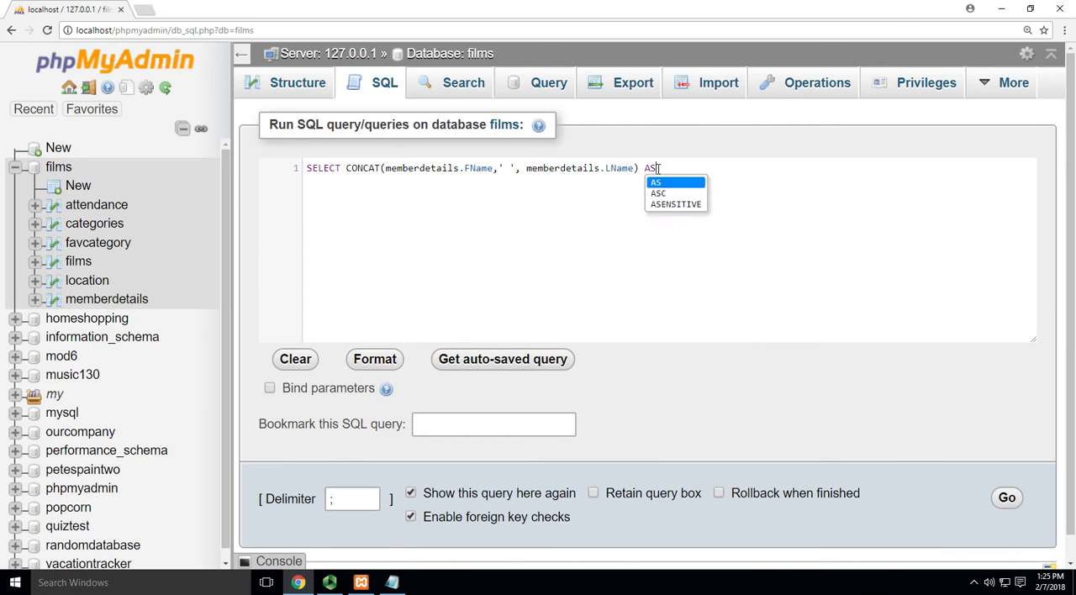
text(Name)
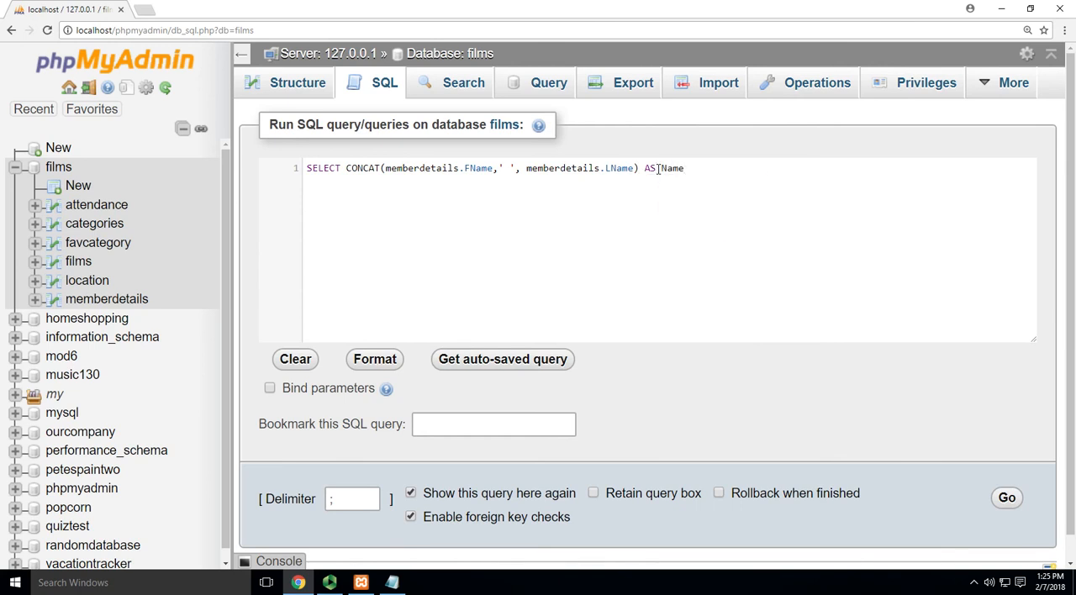
text(')
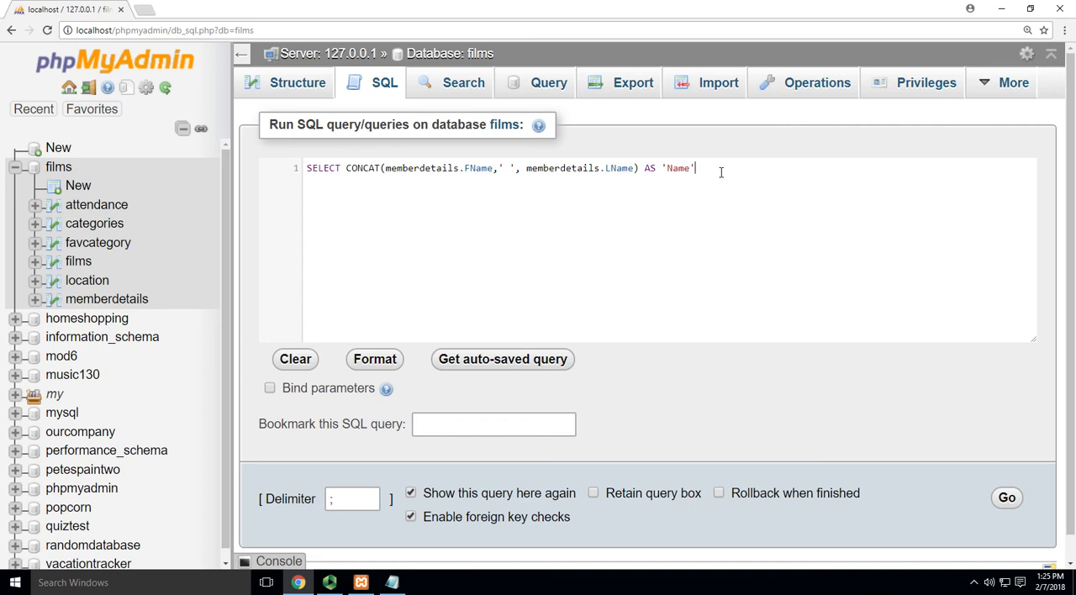
- Add memberdetails.DOfBirth as a column and expand memberdetails columns in the navigation tree
text(,)
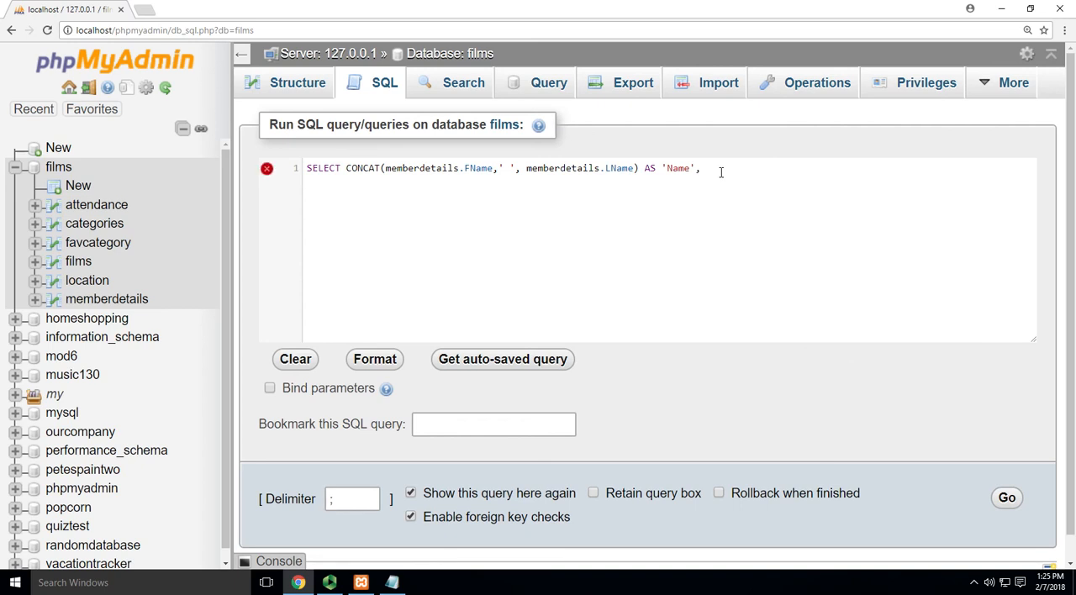
text(,m)
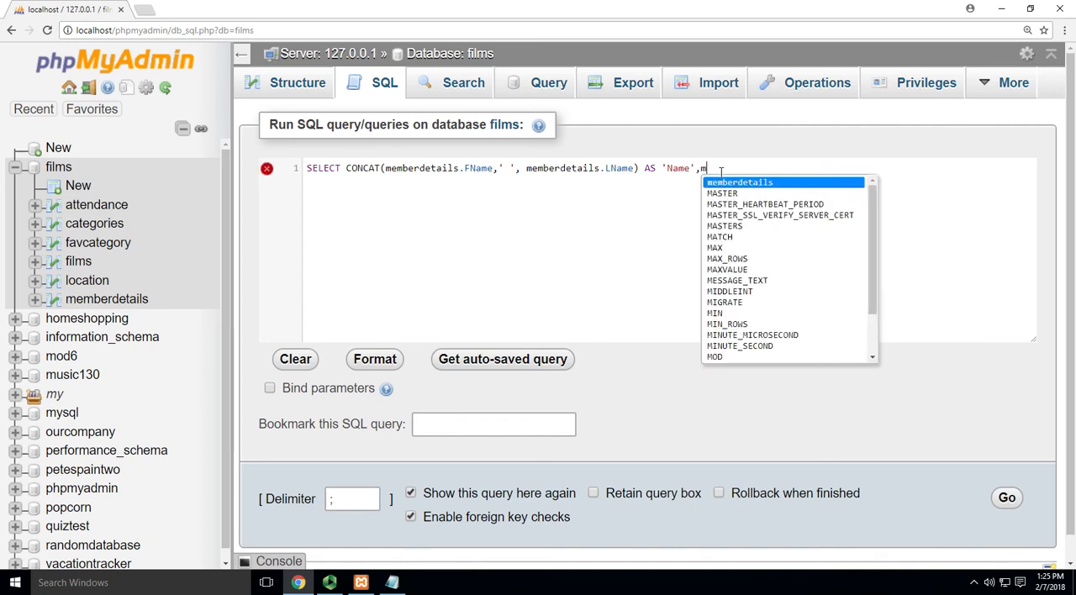
text(emberdetails.d)
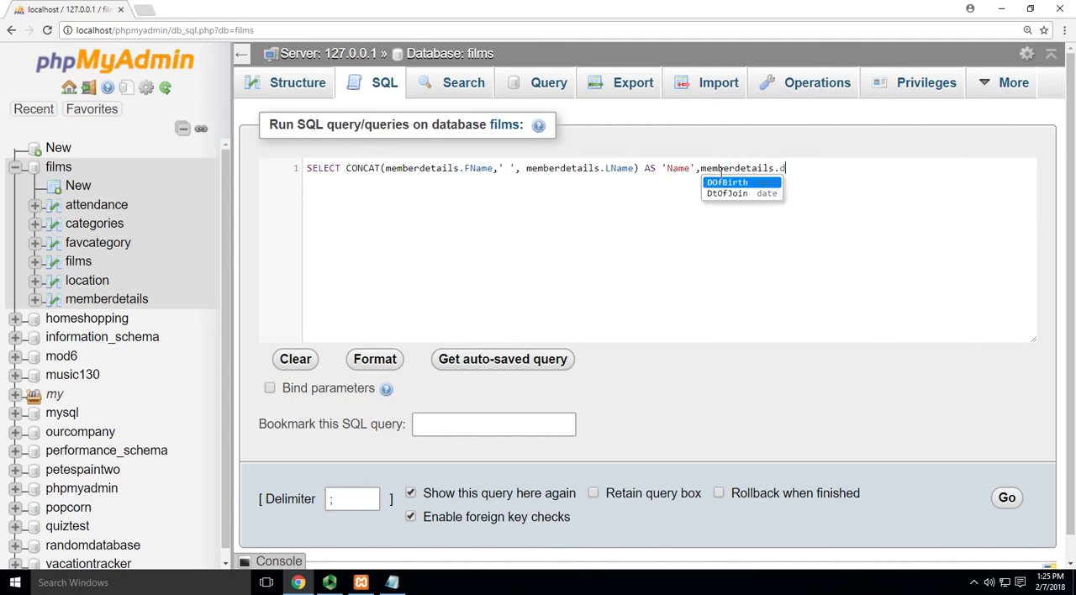
click(726, 182)
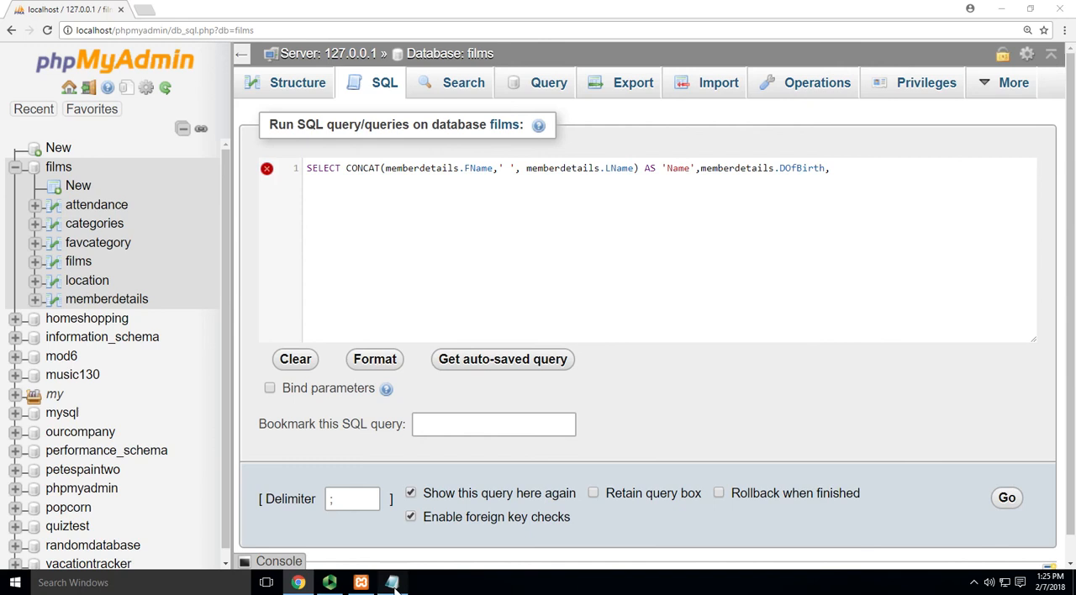
click(391, 581)
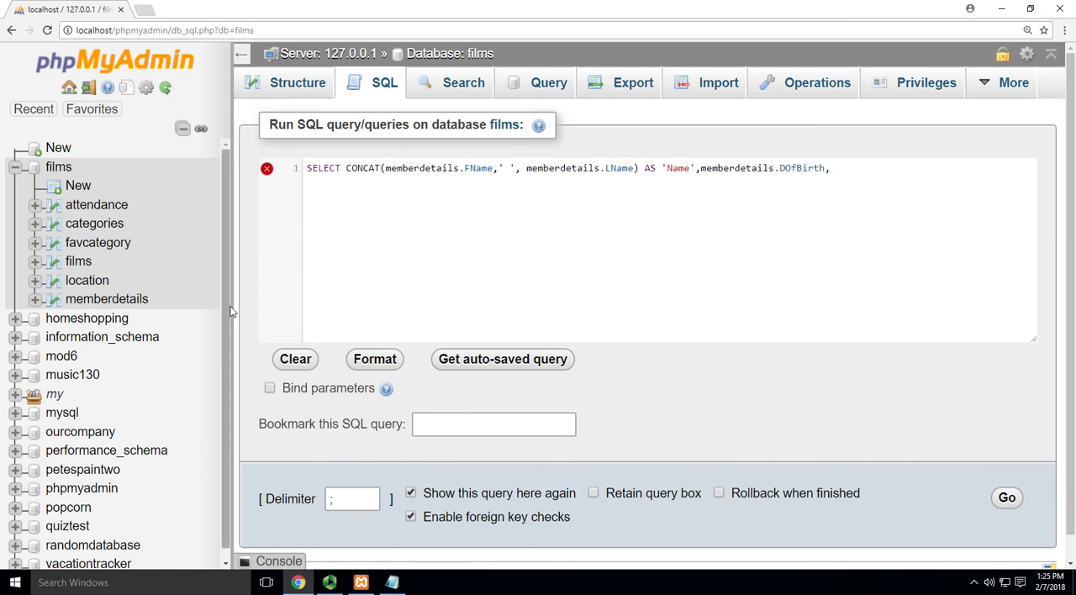
click(35, 300)
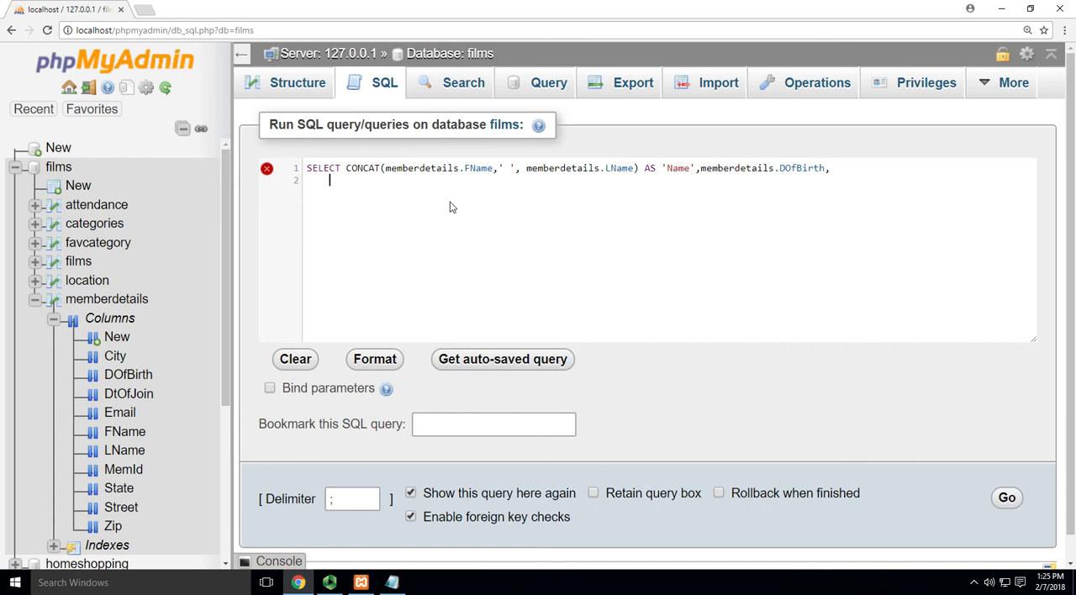
- Add DATEDIFF(CURDATE(), memberdetails.DOfBirth) and a FROM memberdetails clause to the query
text(D)
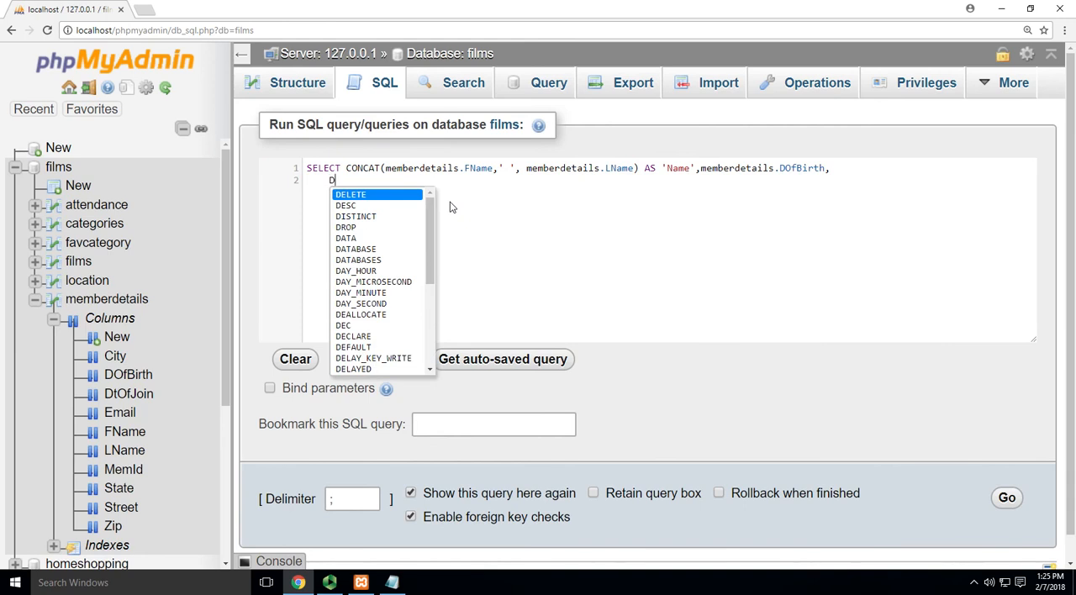
text(ATE)
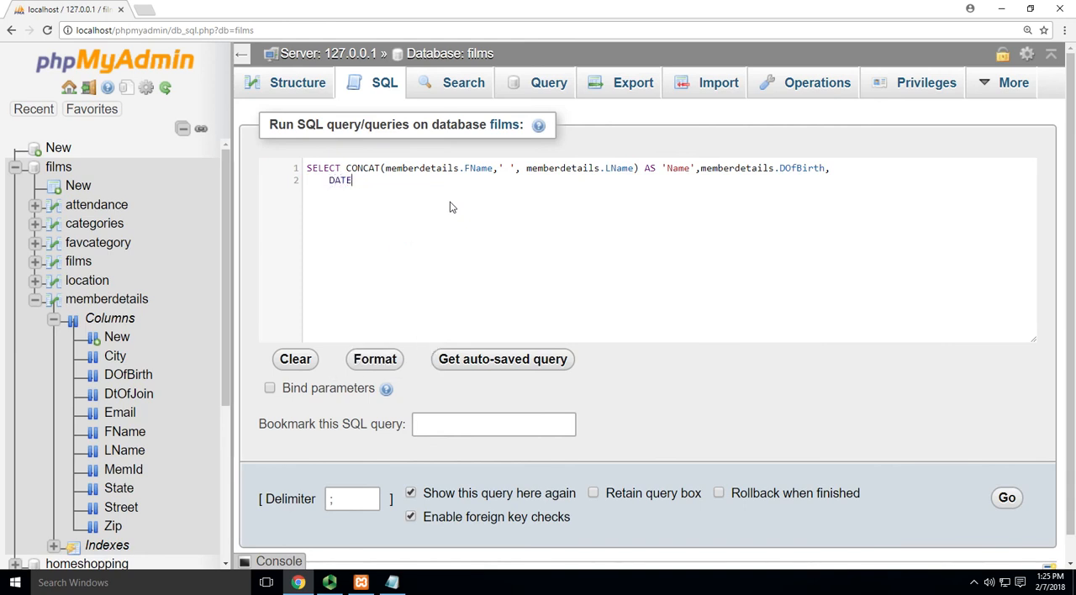
text(DIFF()
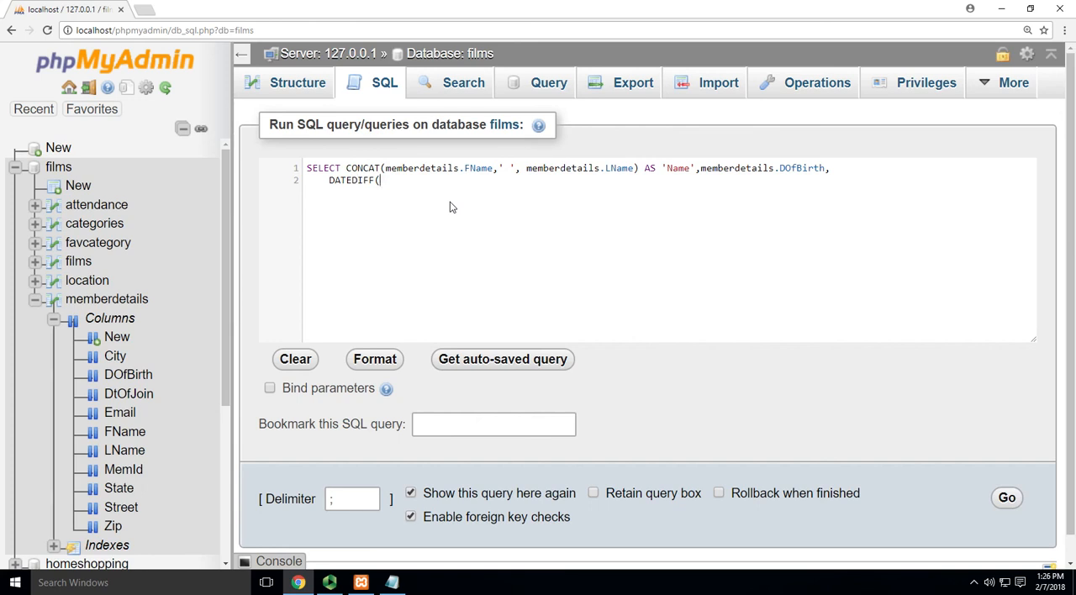
text(CURDA)
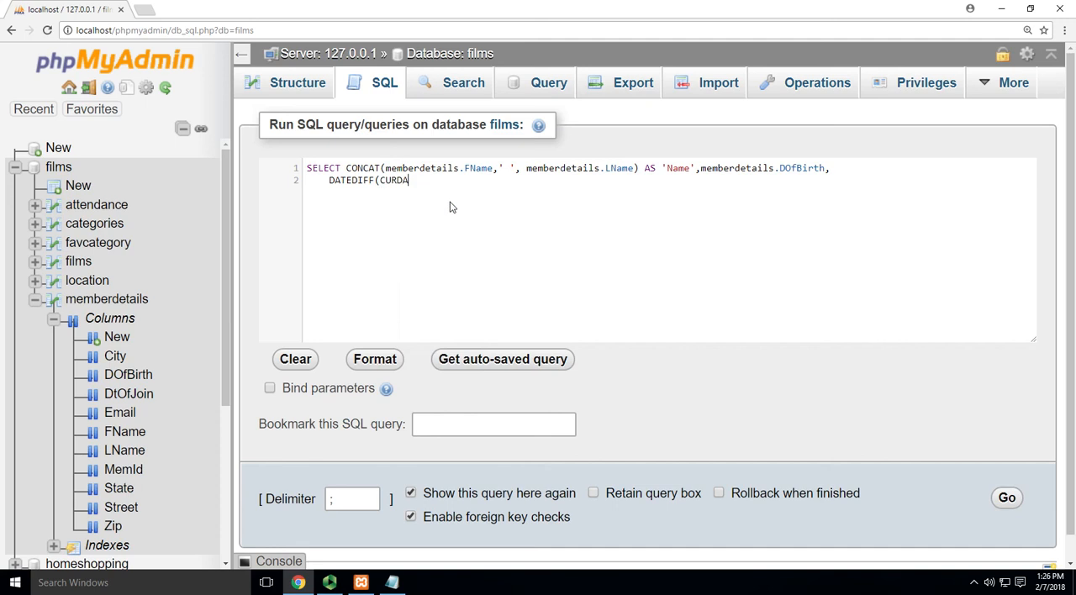
text(TE)
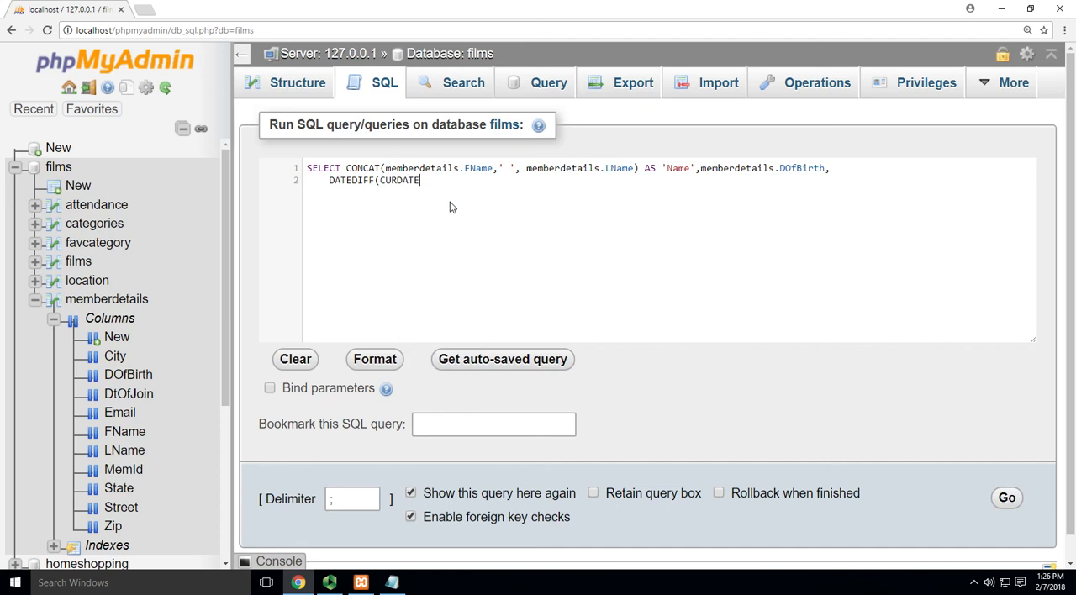
text(())
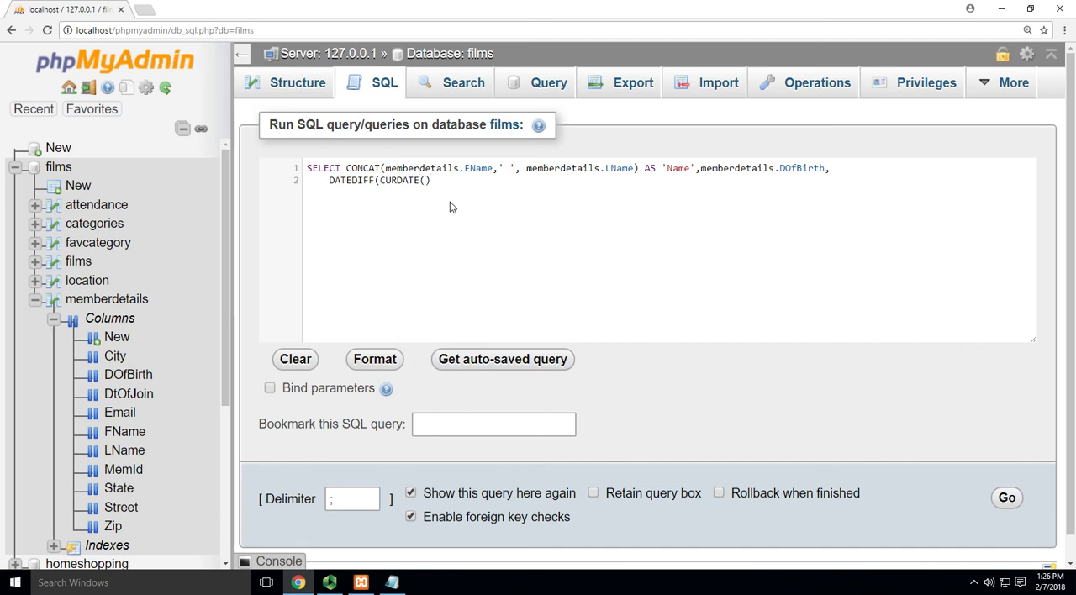
text())
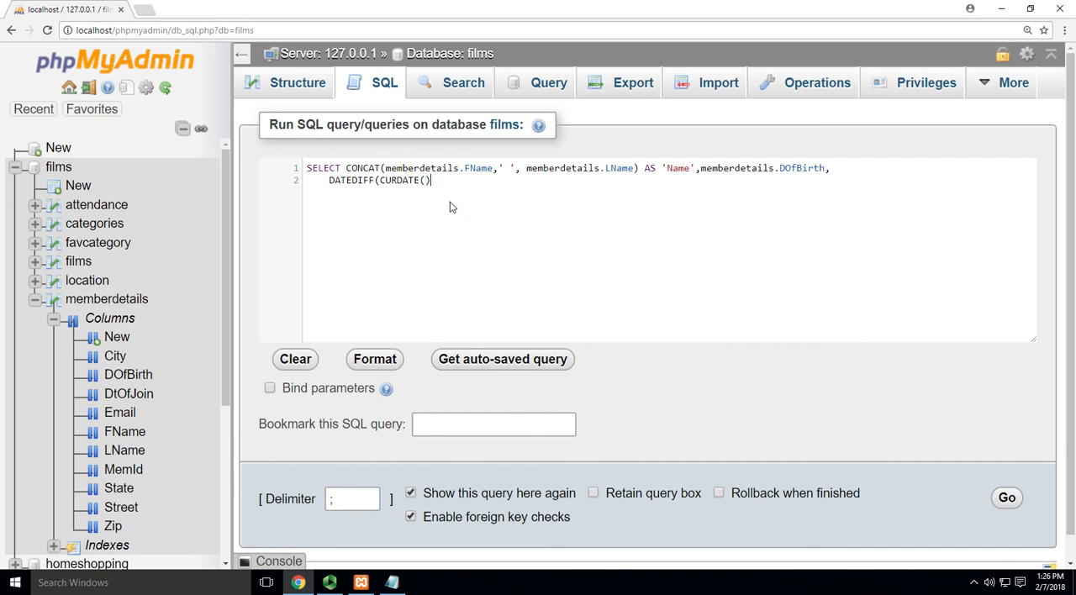
text(,)
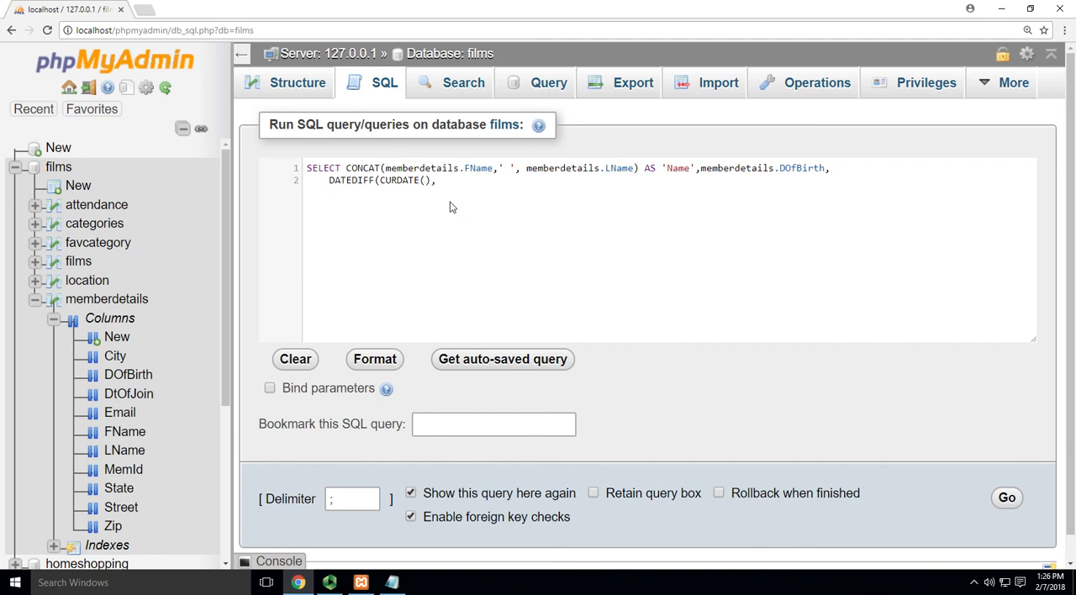
text(memberdetails.DOfBirth))
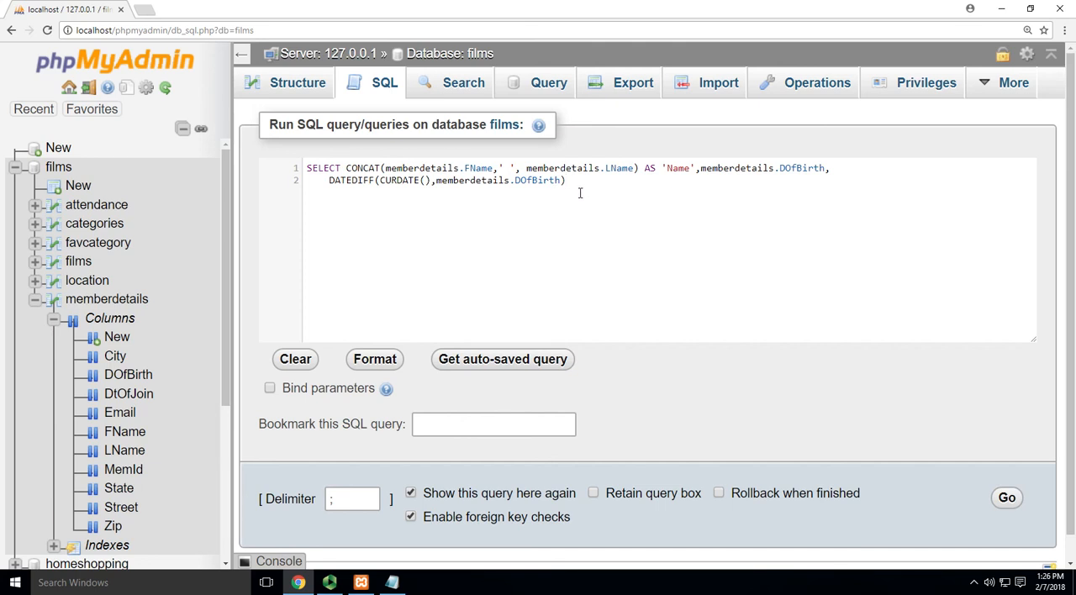
mouse_move(548, 82)
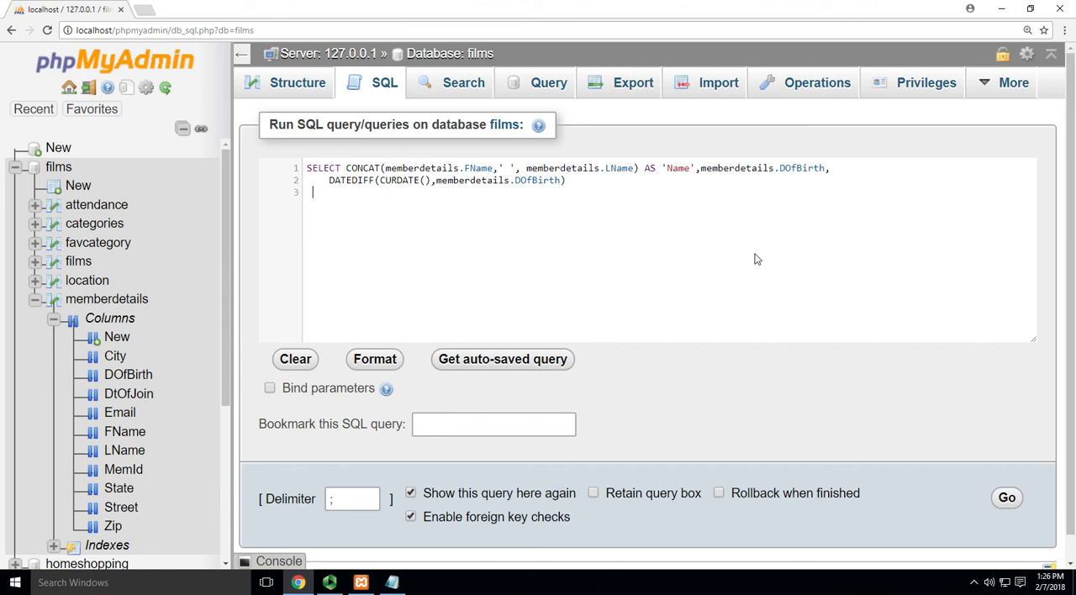
text(FROM)
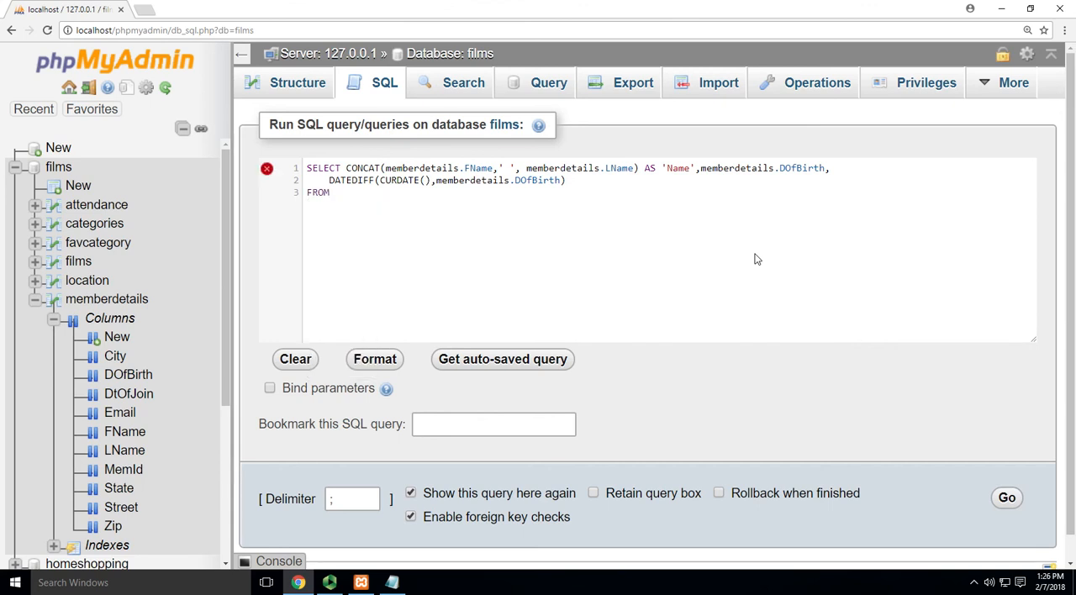
text(memberdetails)
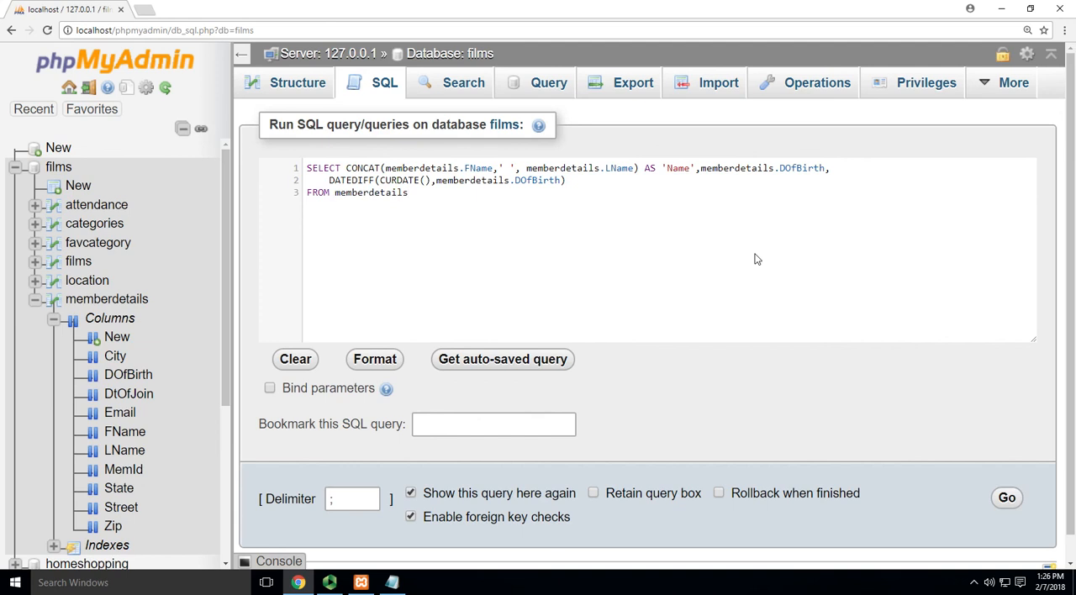
- Run the query, divide the DATEDIFF result by 365, and rerun for ages in years
click(1006, 497)
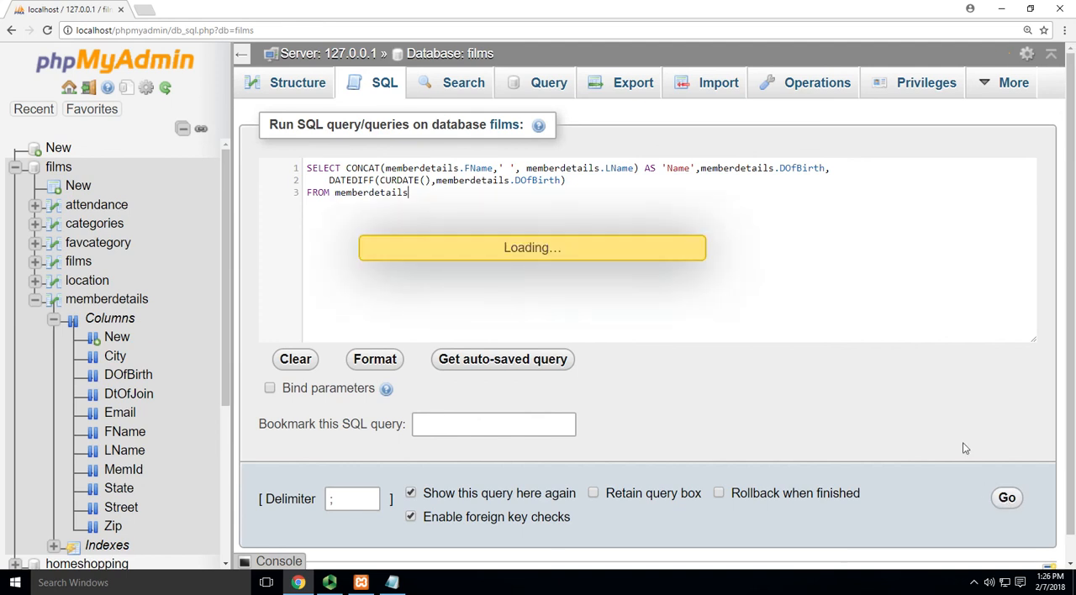
click(1006, 497)
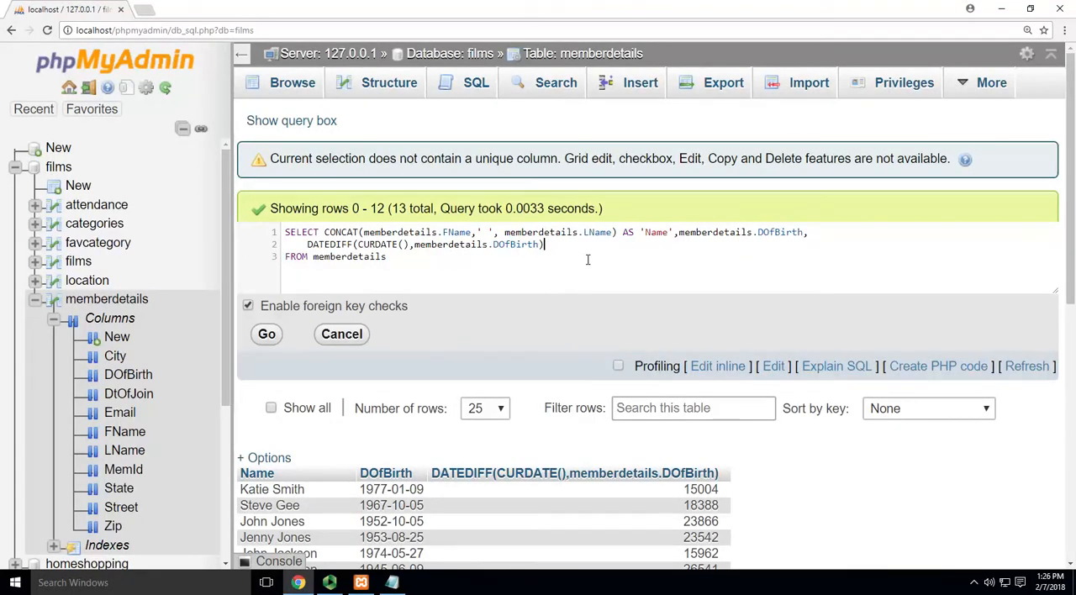
text(\365)
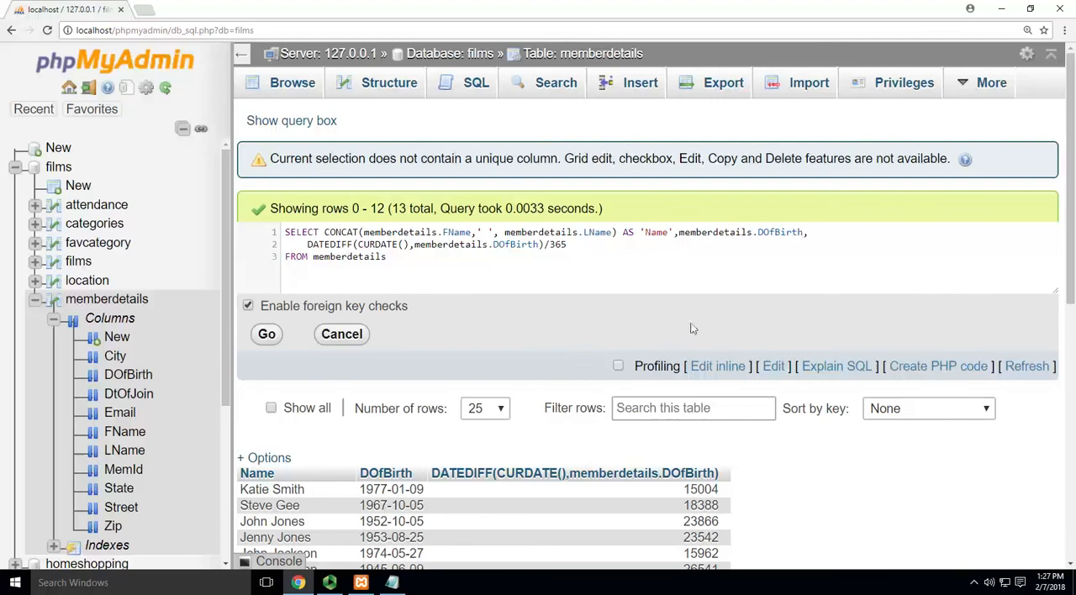
click(266, 334)
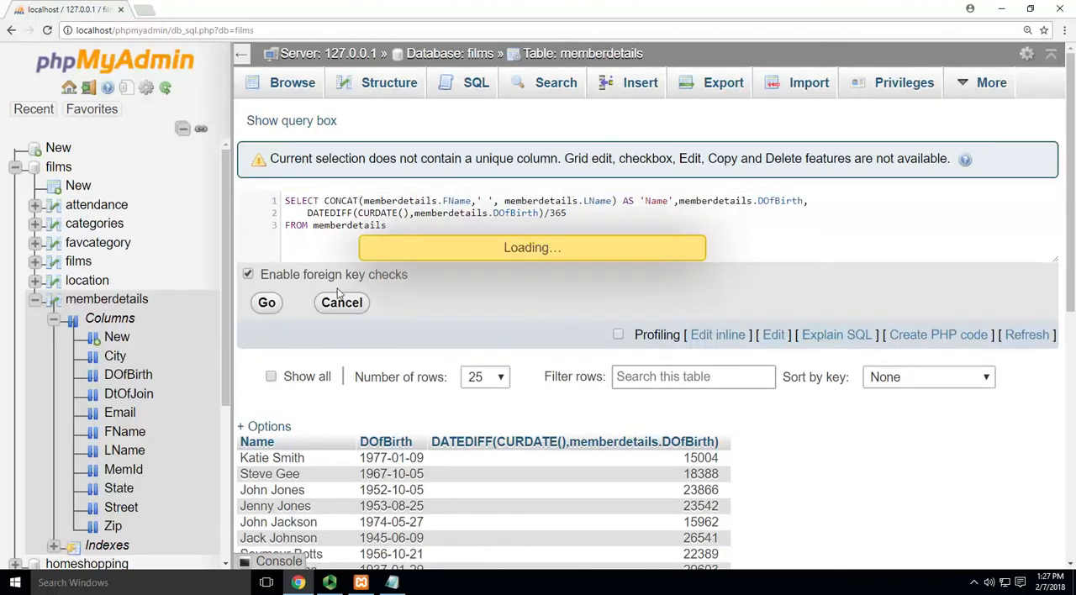
click(266, 303)
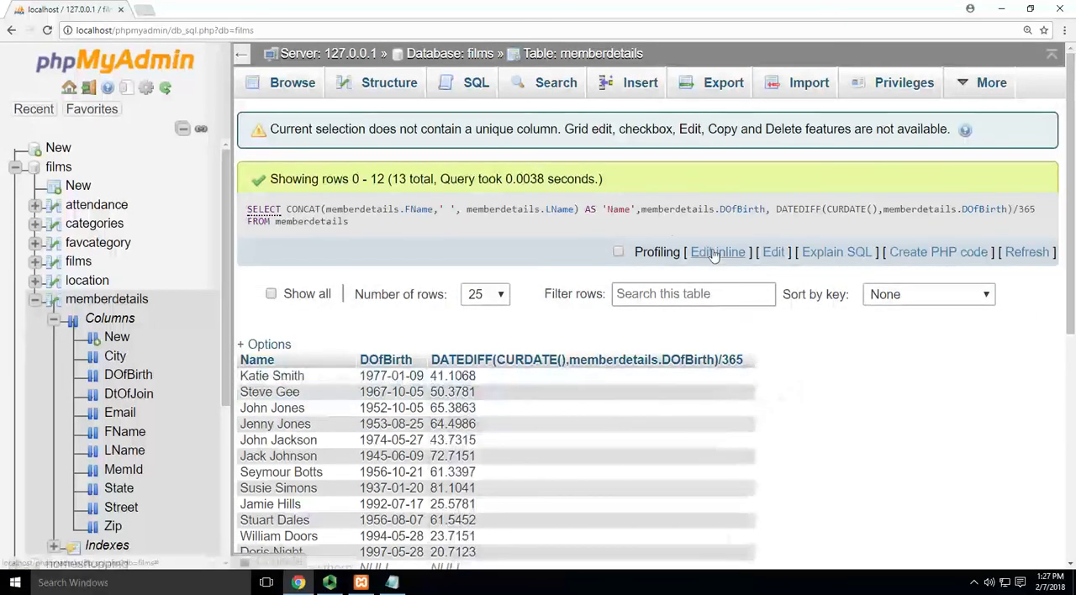
- Alias the age expression as 'Current Age' via inline edit and rerun the query
click(717, 251)
text(()
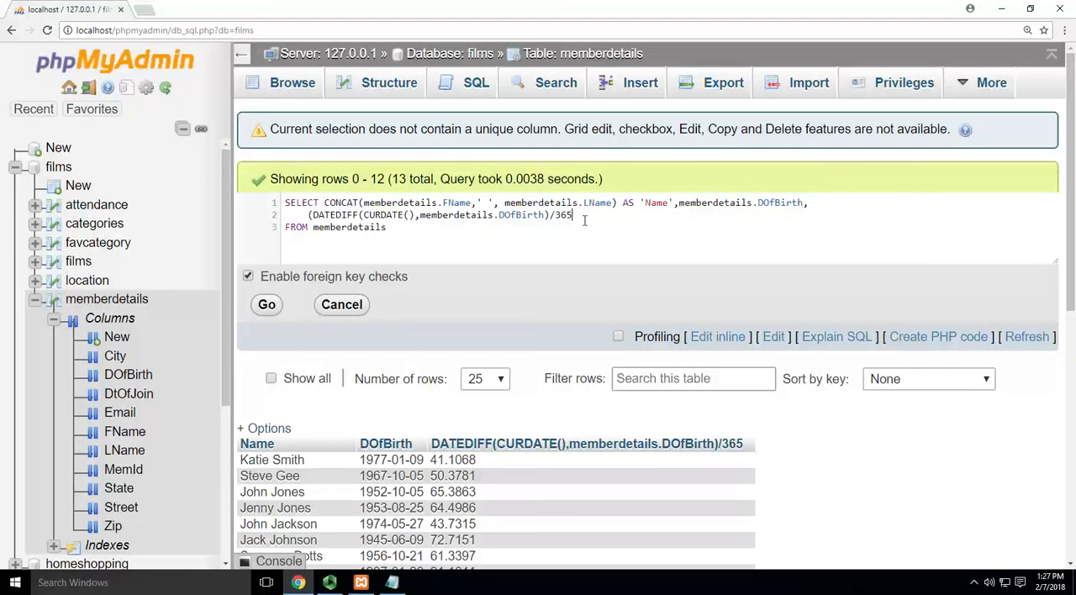
text(AS 'Current Age)
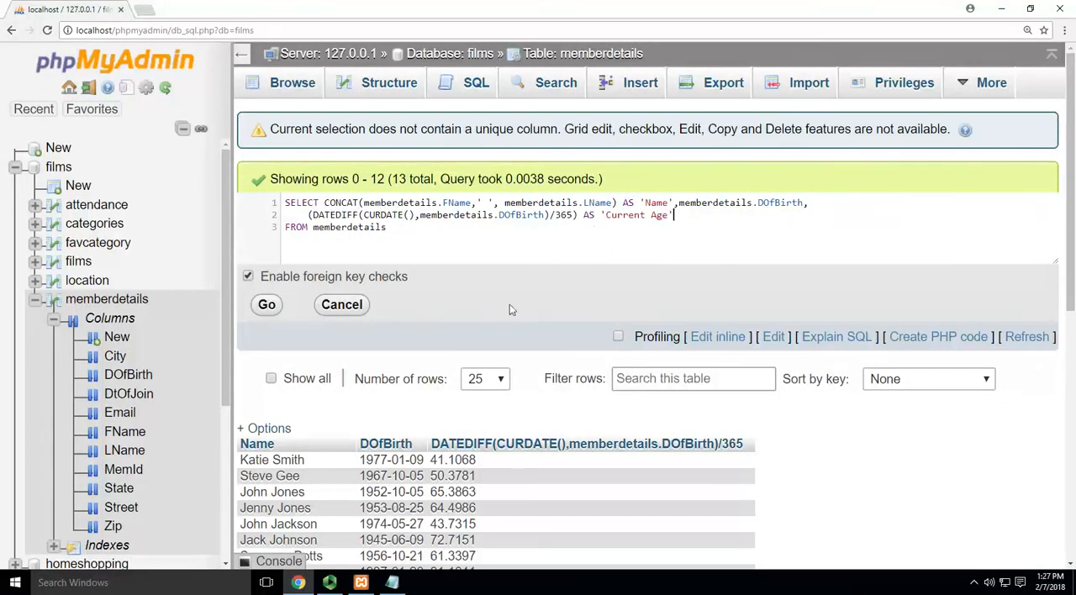
click(267, 305)
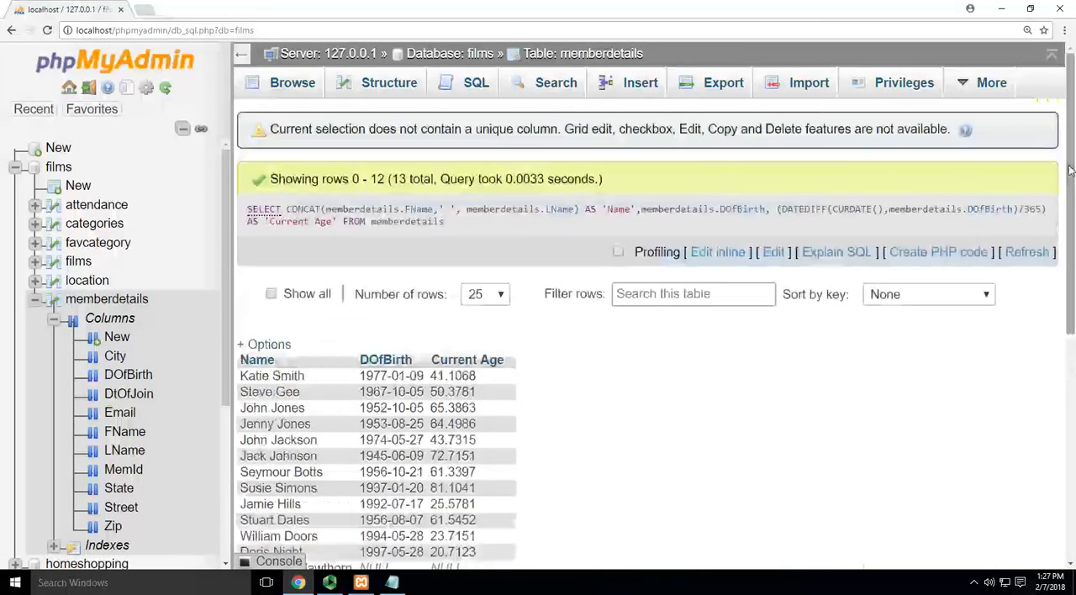
- Reopen the Current Age query in the inline editor above the results
click(718, 252)
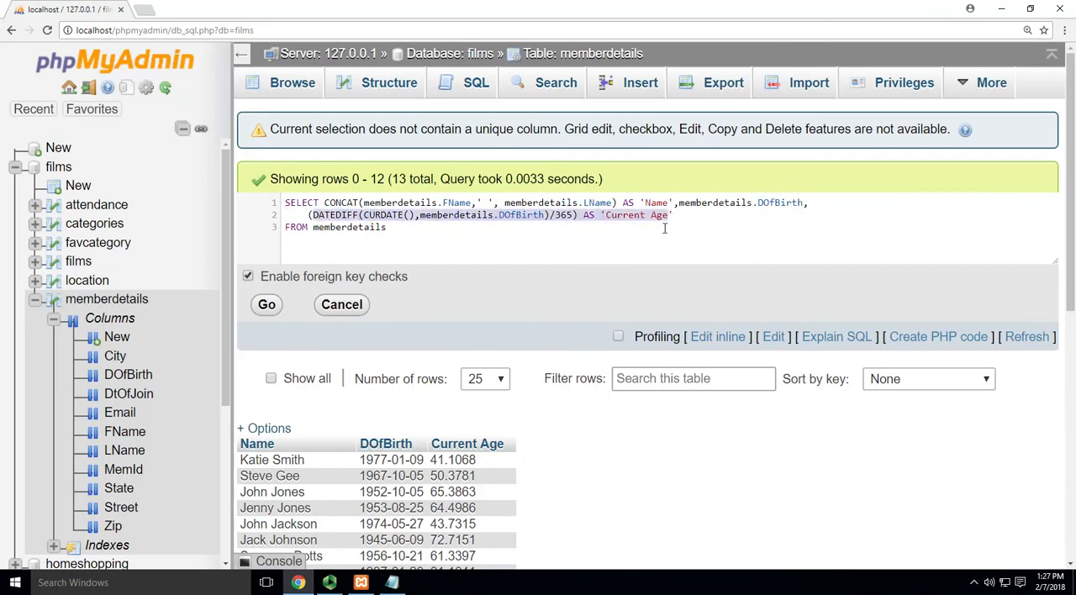
mouse_move(539, 492)
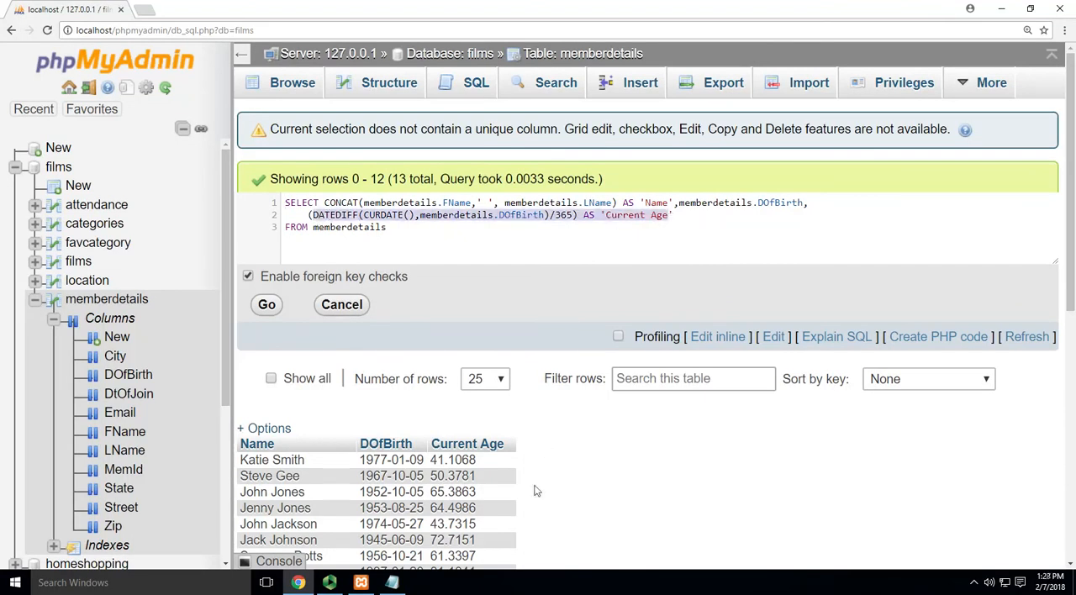